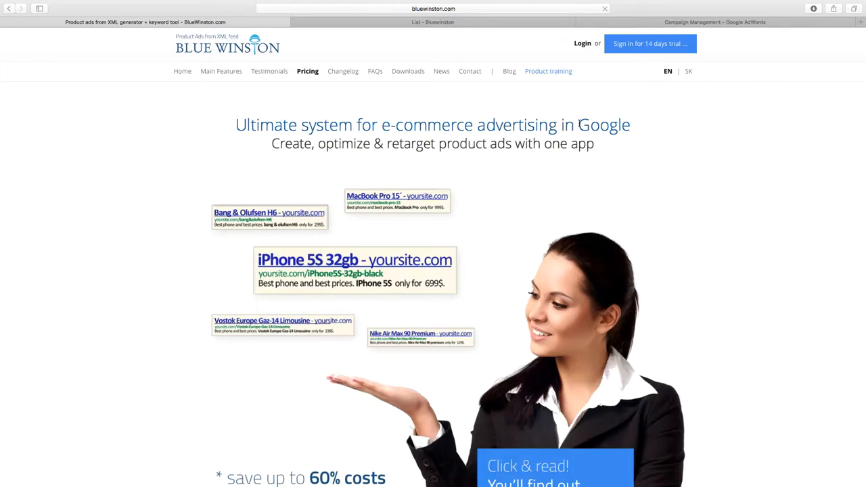
mouse_move(473, 44)
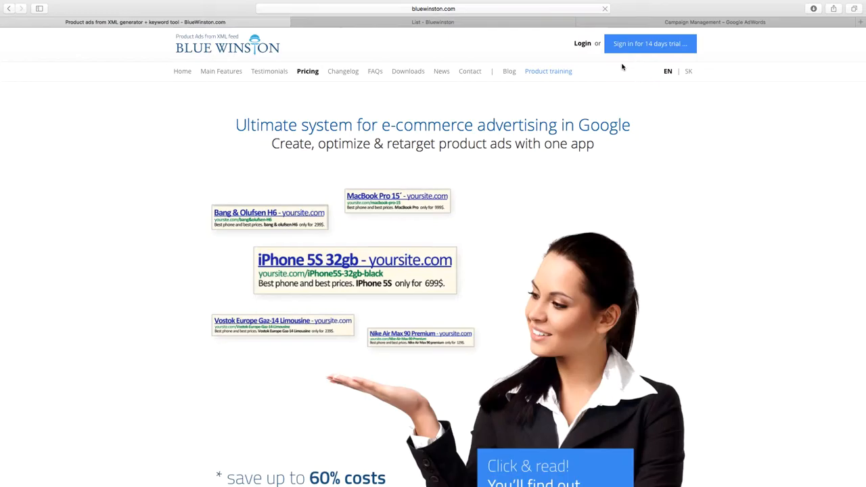
Switch to the AdWords campaign page and browse the BW - autožiarovky ad groups list
left_click(723, 21)
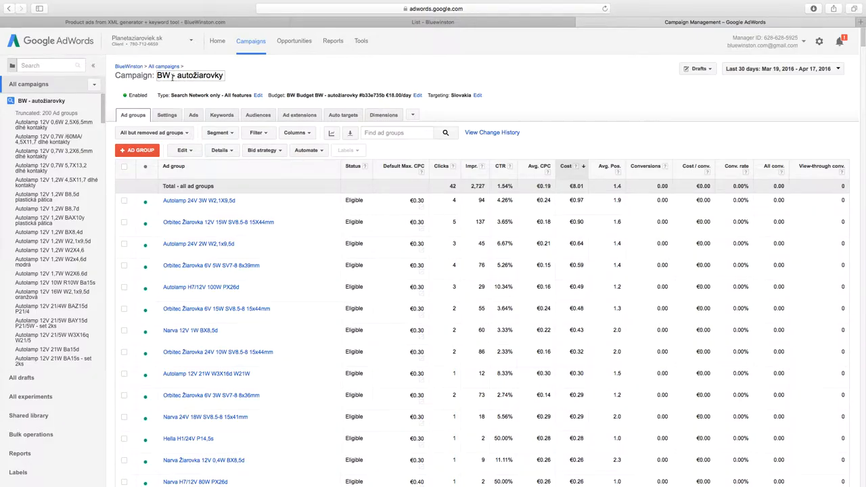
scroll("down", 3)
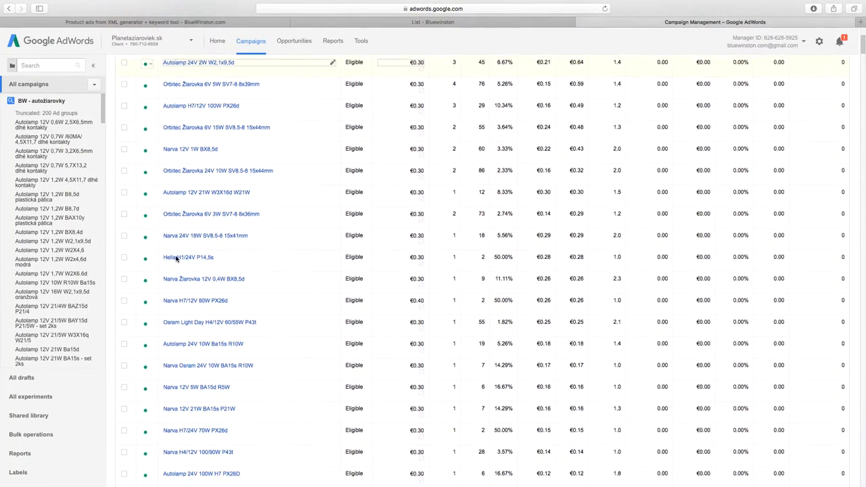
scroll("down", 3)
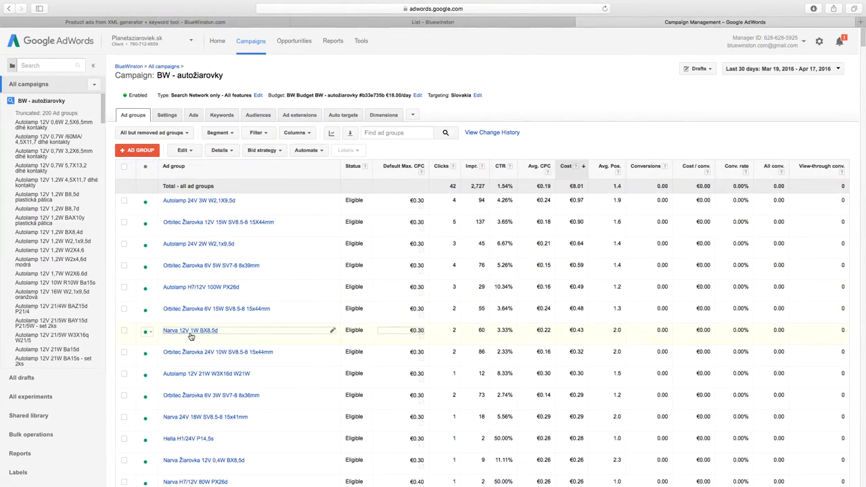
Open the Narva 12V 1W BX8.5d ad group's keyword list
left_click(190, 330)
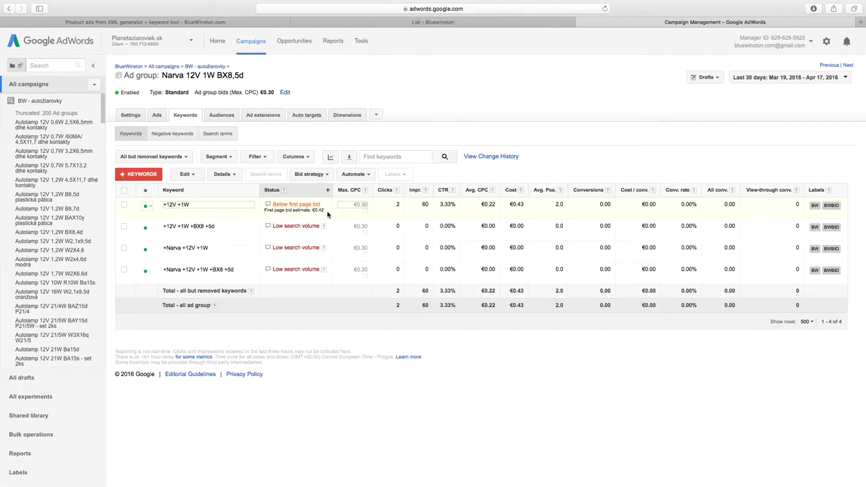
mouse_move(329, 216)
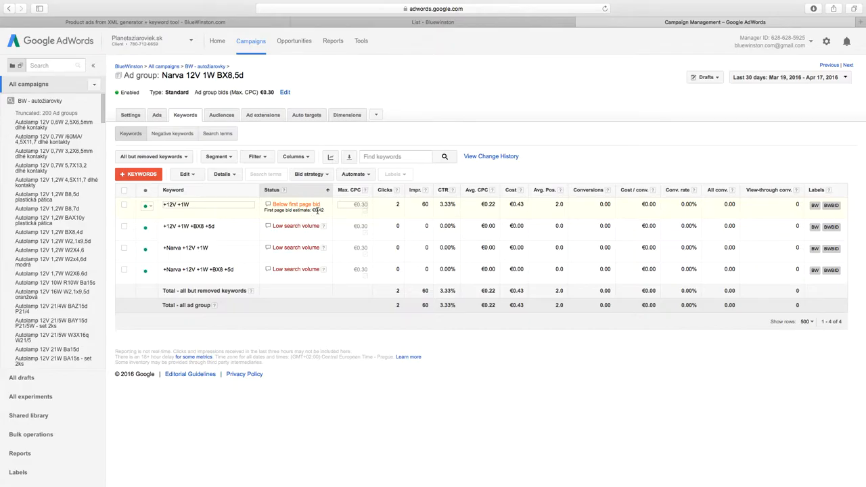
mouse_move(239, 214)
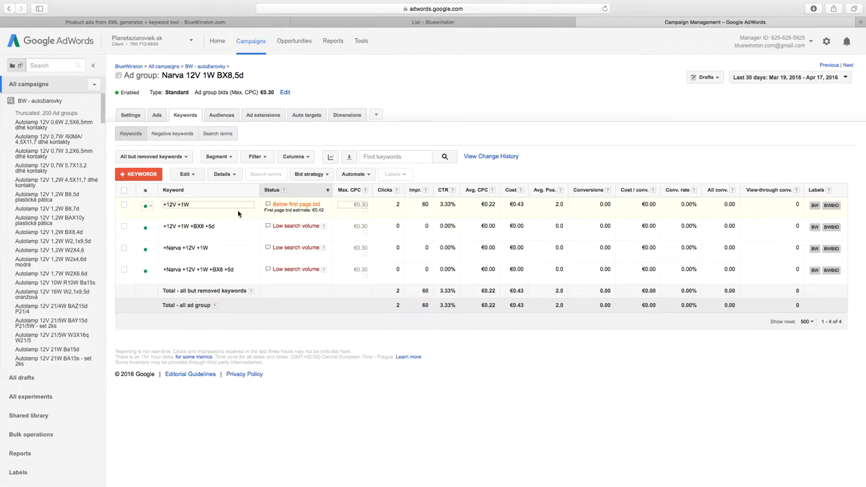
Set the +12V +1W keyword's max CPC to 0.5 and save the bid
left_click(357, 205)
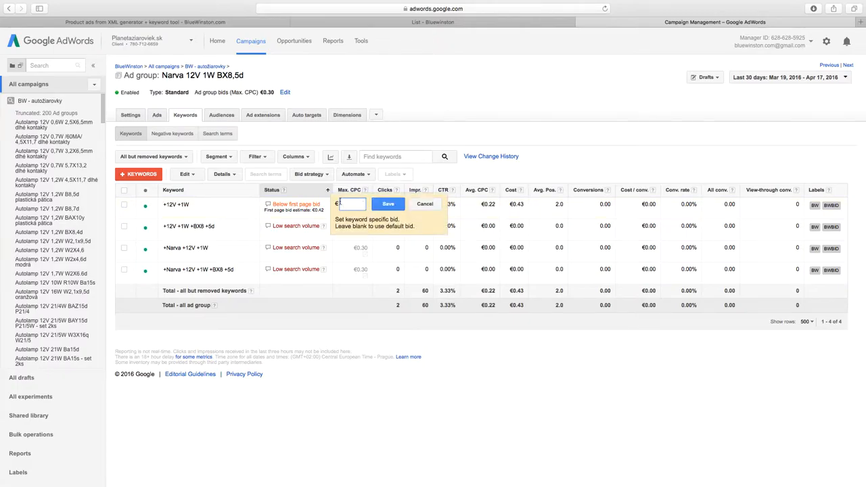
type("0")
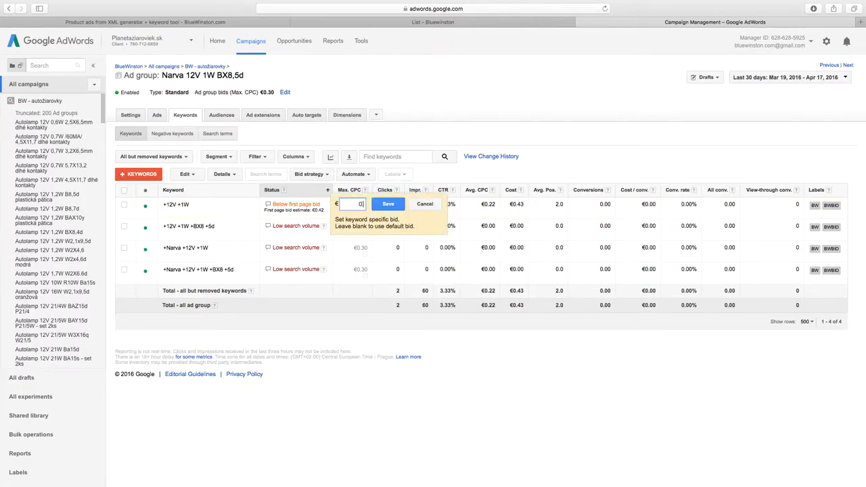
type("0.5")
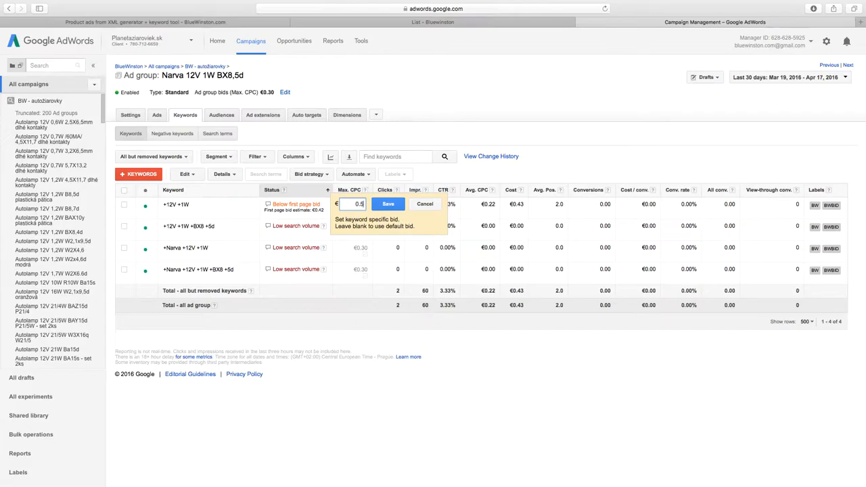
left_click(390, 203)
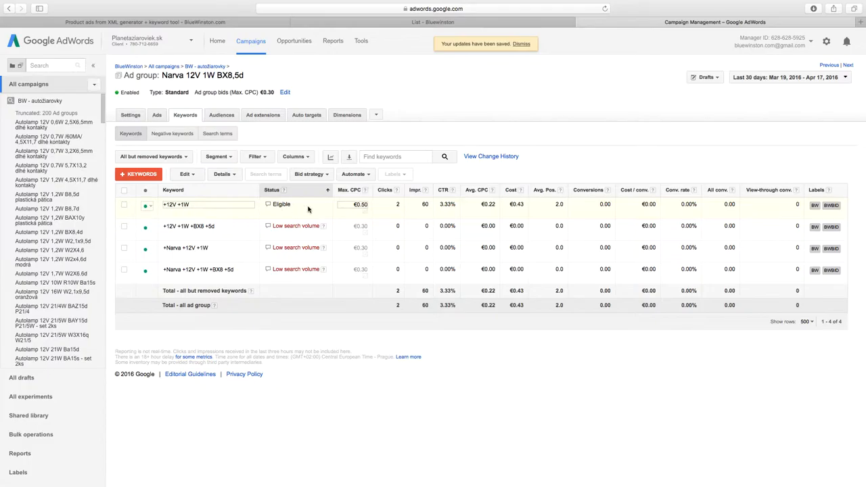
mouse_move(836, 205)
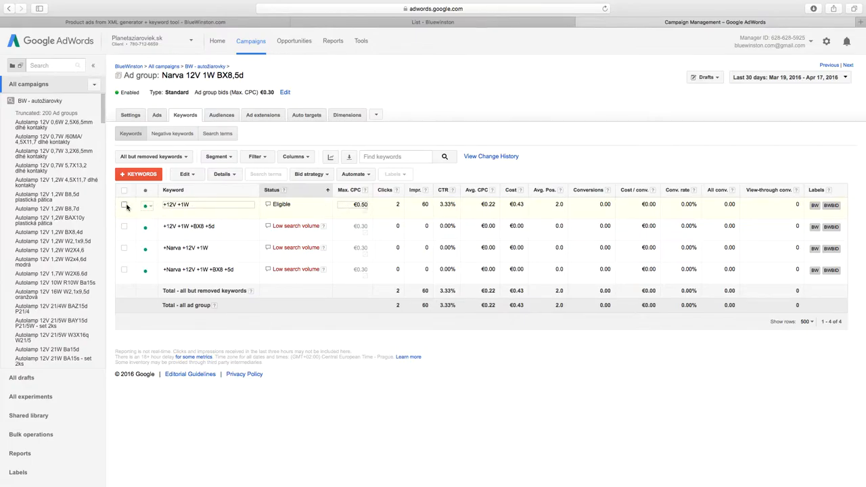
Uncheck the BWBID label on the +12V +1W keyword, keeping only BW
left_click(125, 204)
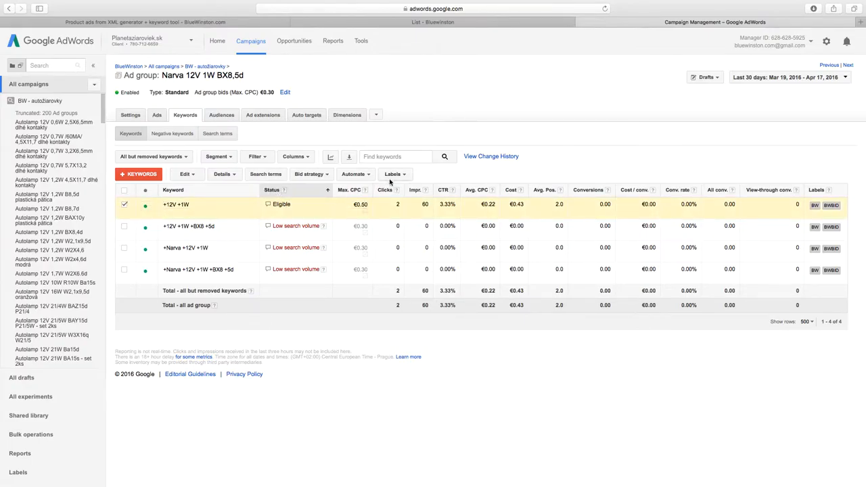
left_click(391, 173)
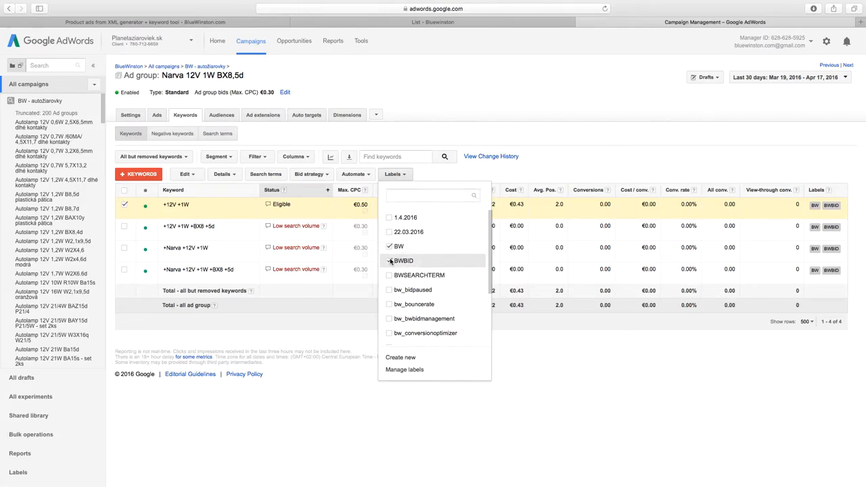
left_click(389, 246)
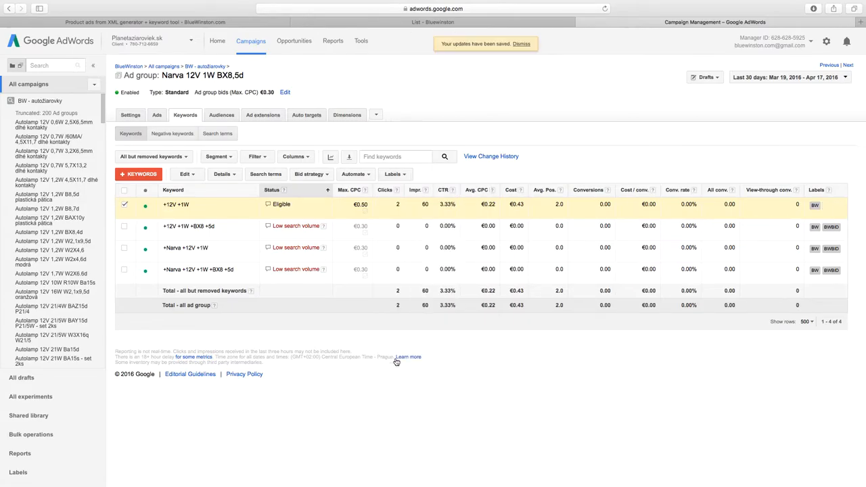
mouse_move(396, 359)
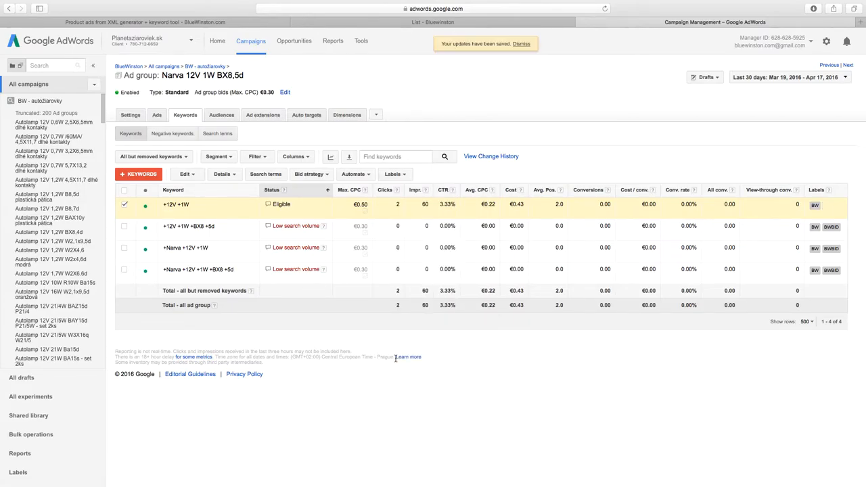